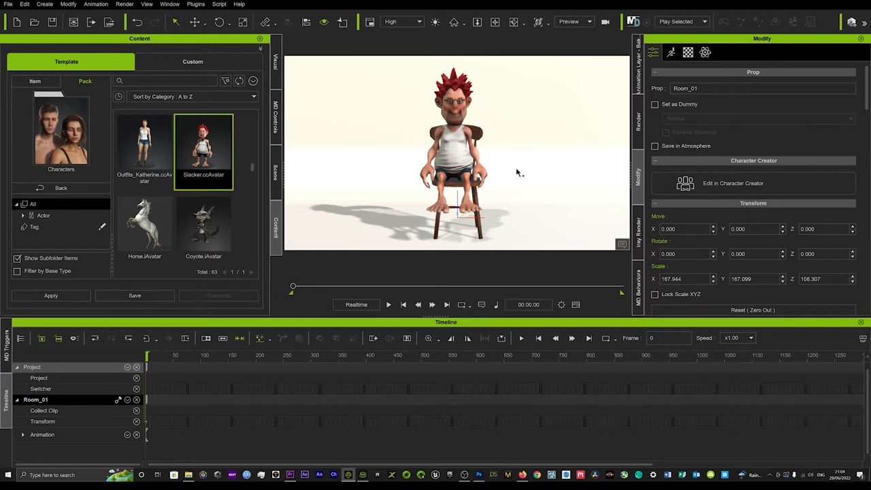
mouse_move(483, 128)
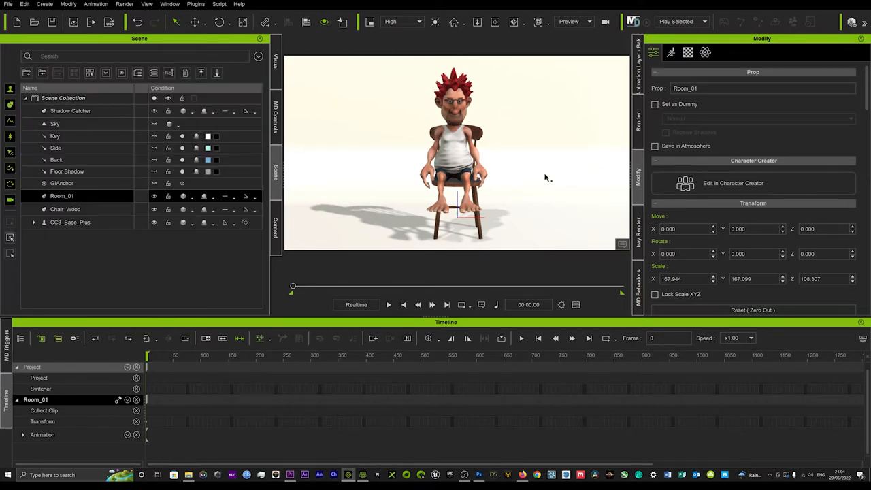
Switch off the Key, Side, Back and Floor Shadow lights in the Scene panel
left_click(54, 136)
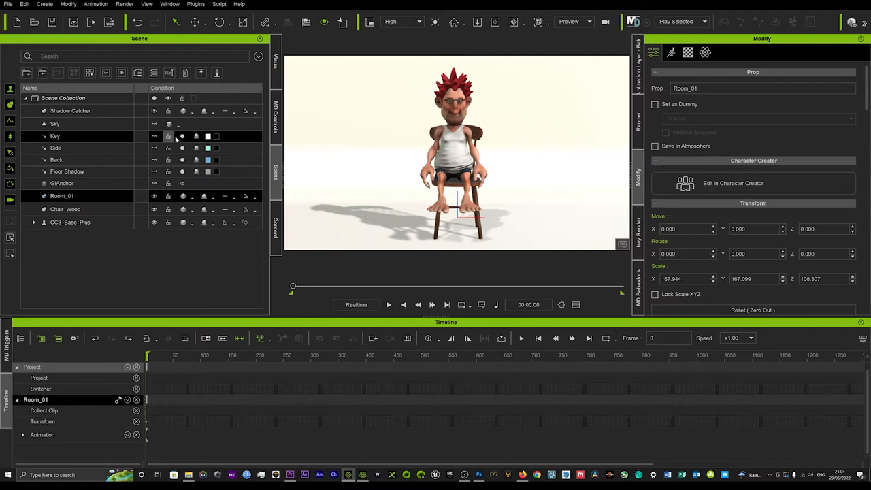
left_click(55, 147)
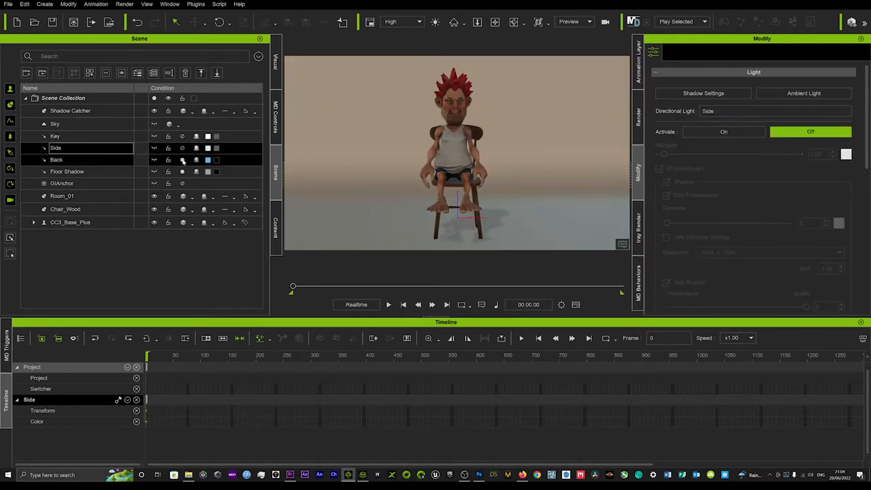
left_click(66, 171)
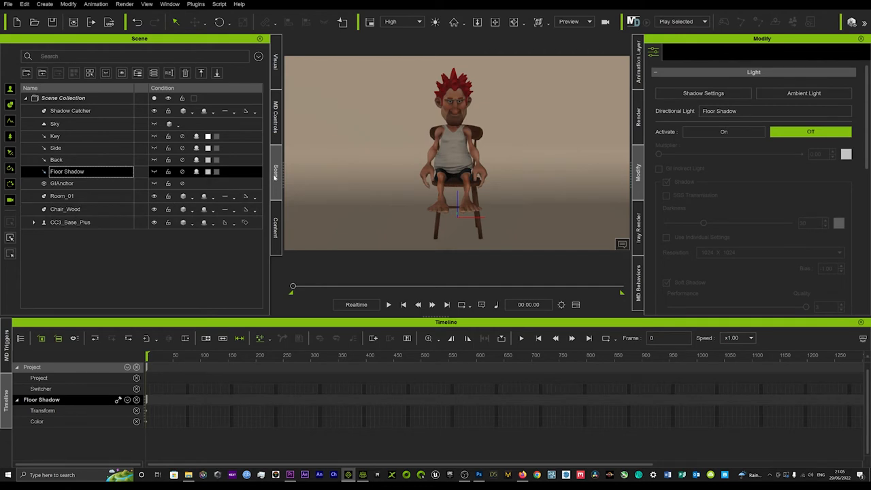
left_click(70, 221)
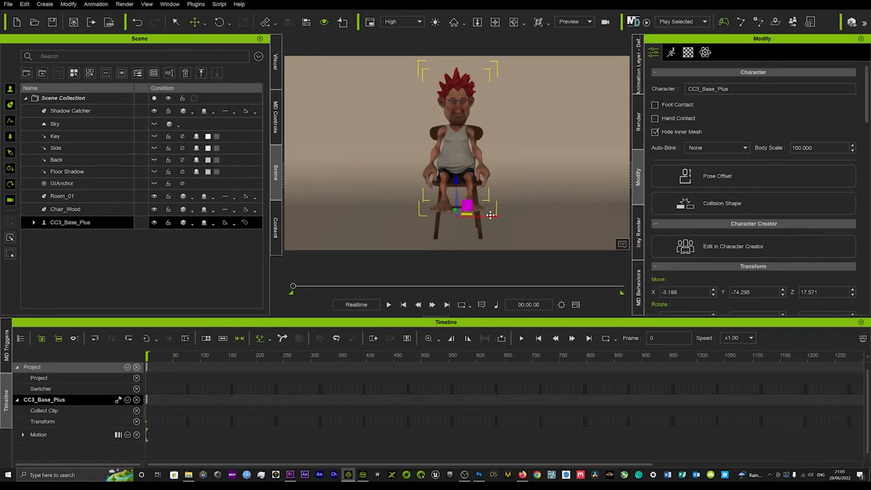
left_click(63, 196)
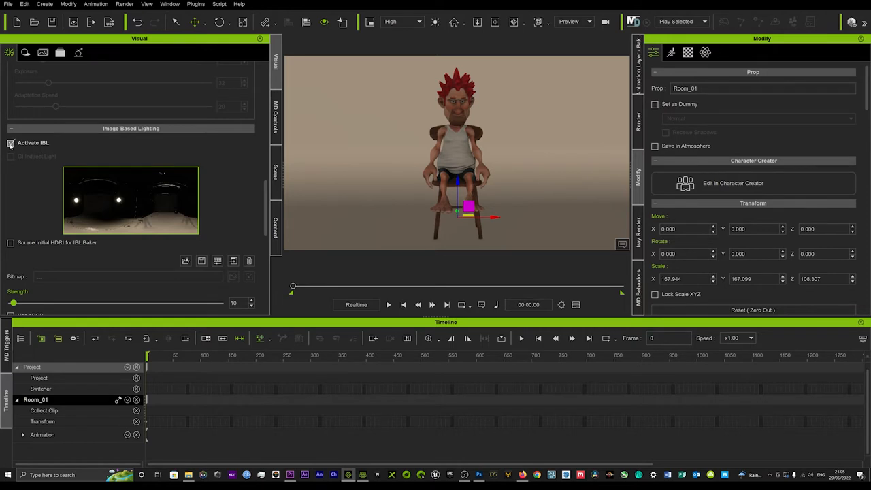
Uncheck Activate IBL so the scene goes almost completely dark
left_click(11, 142)
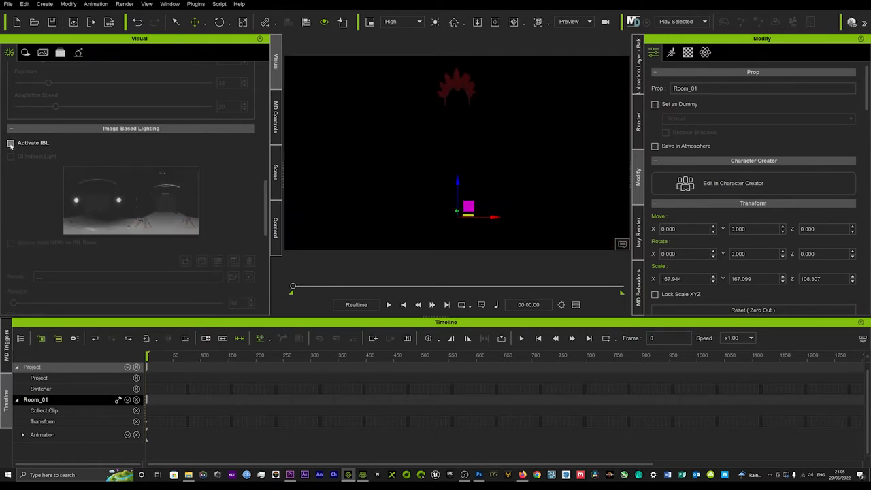
left_click(11, 143)
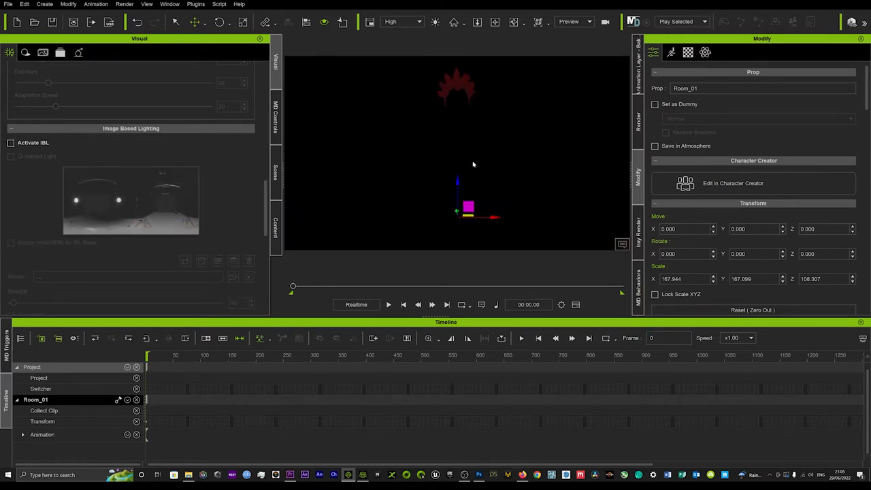
Add a Spot Light via Create > Light and raise it above the seated character
left_click(43, 4)
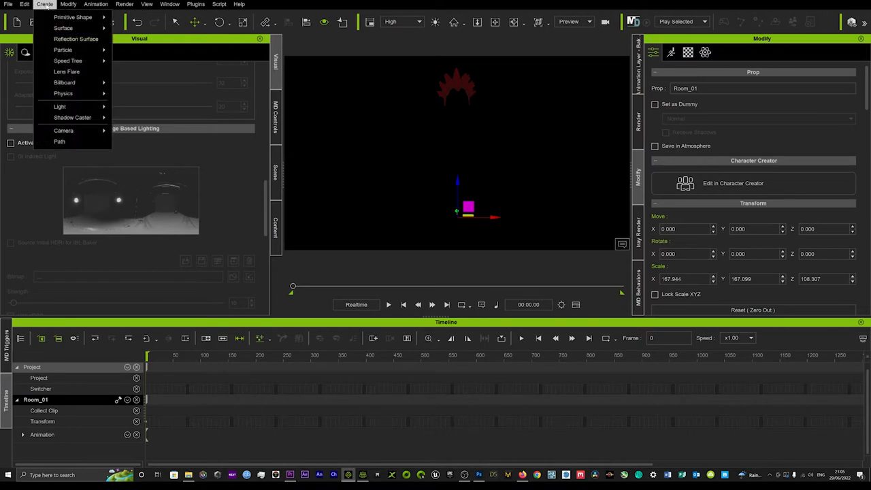
mouse_move(60, 106)
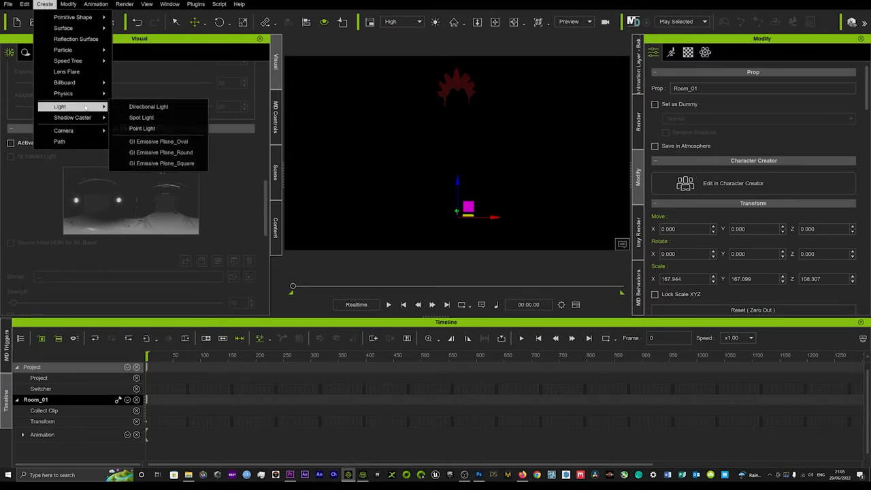
left_click(141, 117)
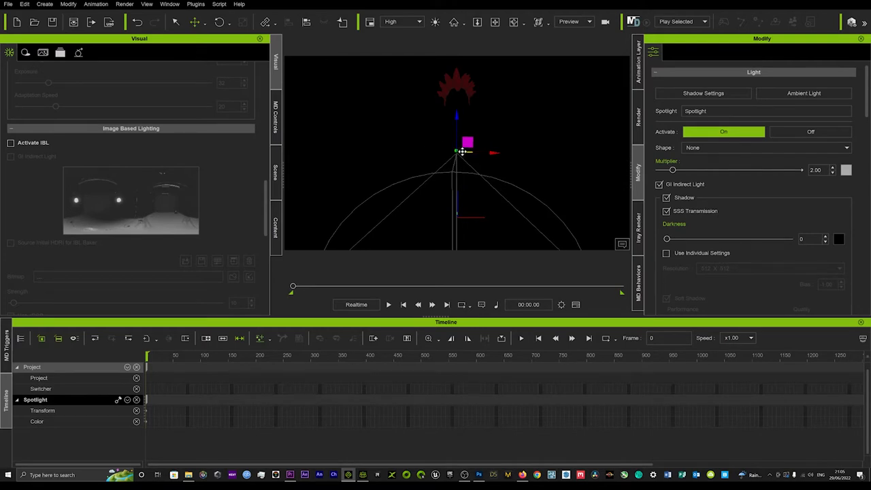
left_click_drag(465, 143, 469, 172)
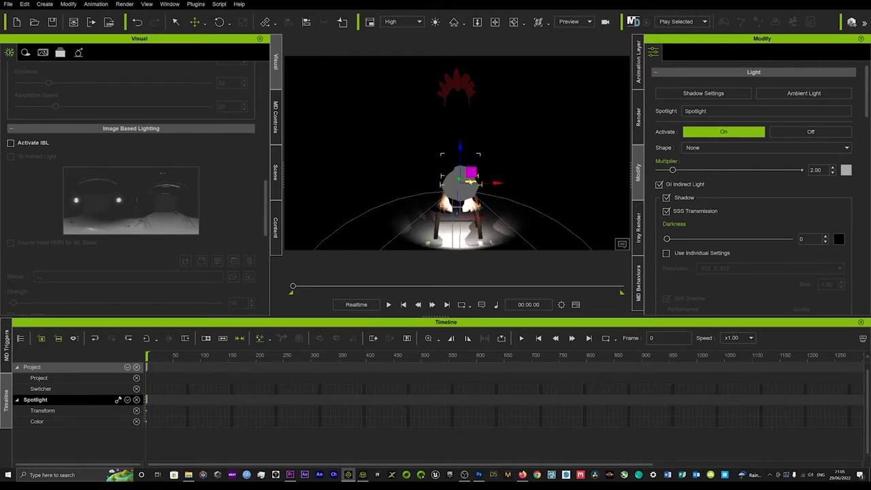
left_click_drag(461, 177, 461, 152)
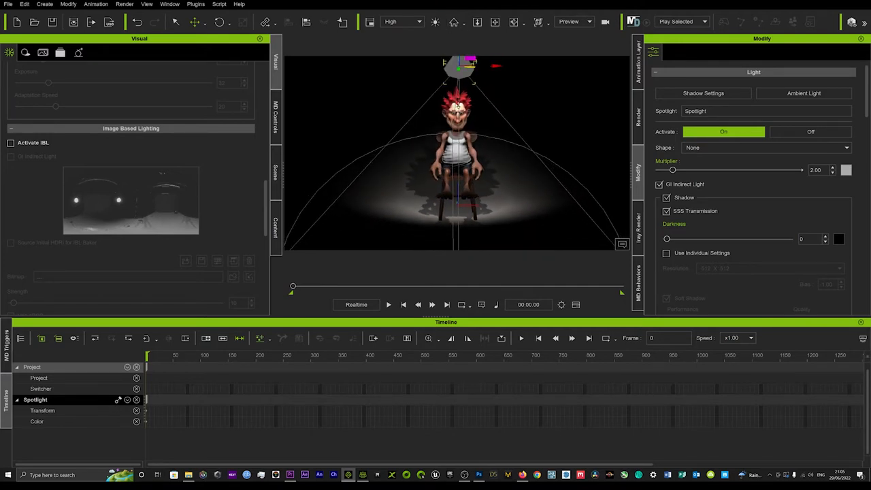
left_click_drag(460, 66, 463, 98)
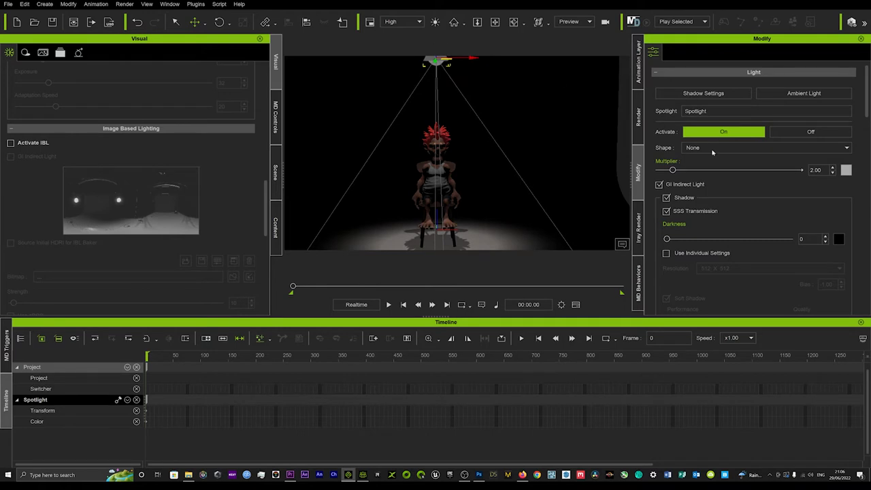
Raise the spotlight Multiplier to 5.30 and shorten its Intensity Range
left_click_drag(672, 170, 682, 170)
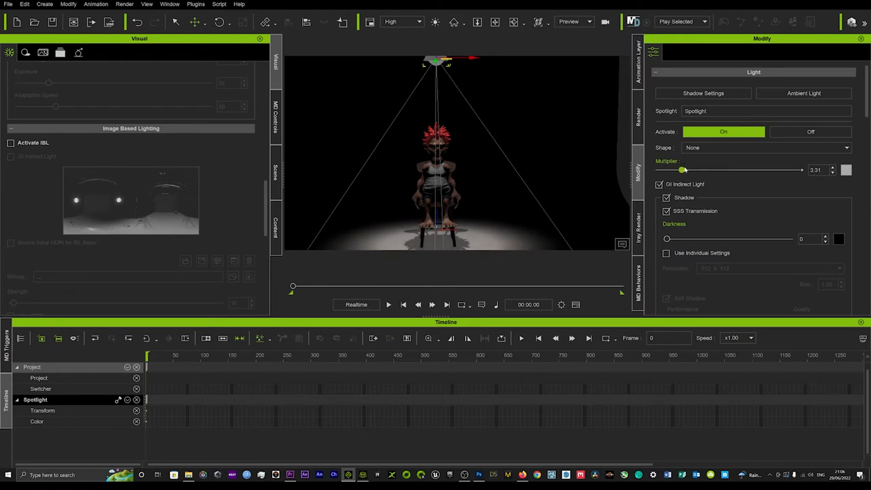
left_click_drag(683, 170, 697, 170)
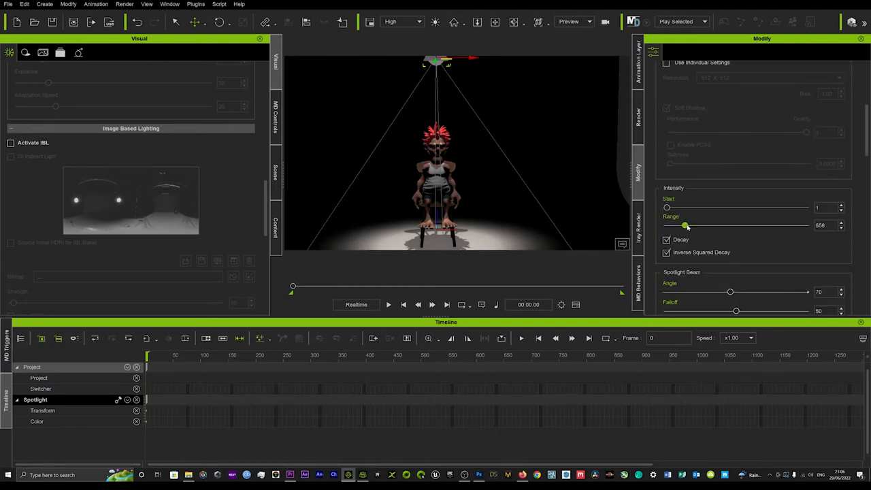
left_click_drag(686, 226, 675, 226)
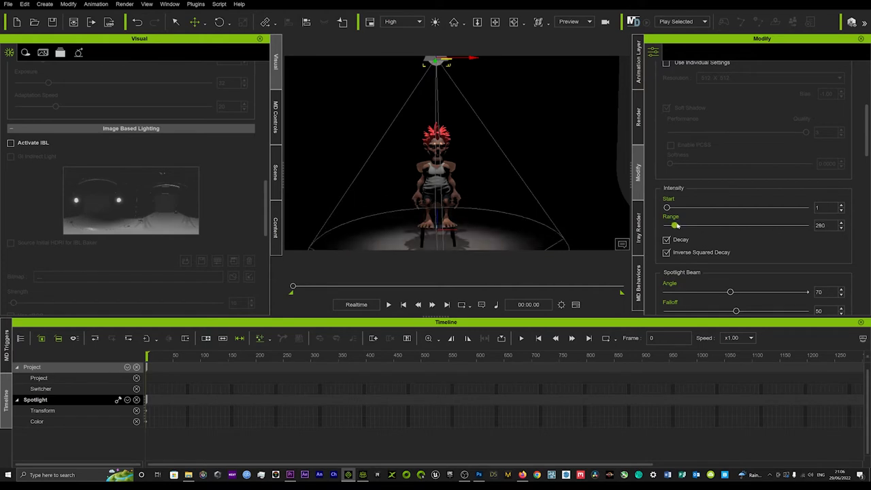
left_click_drag(675, 226, 678, 226)
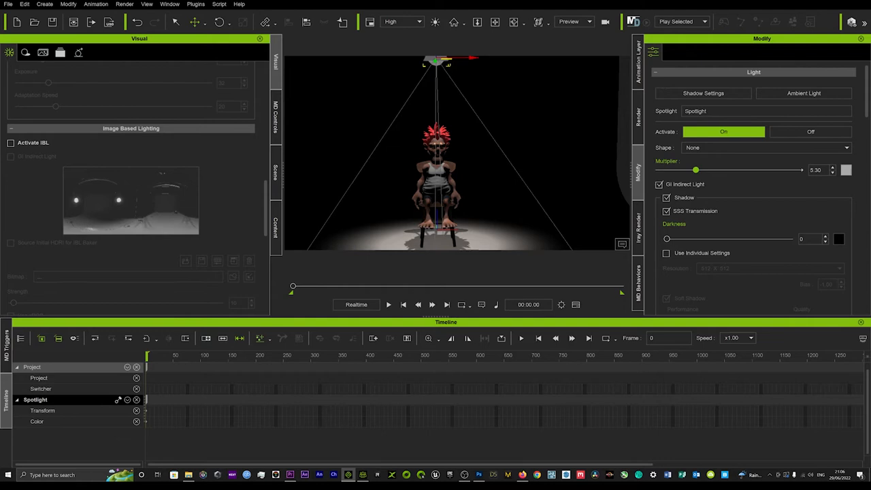
Enable Volumetric Light on the spotlight and raise the beam's density
scroll("down", 3)
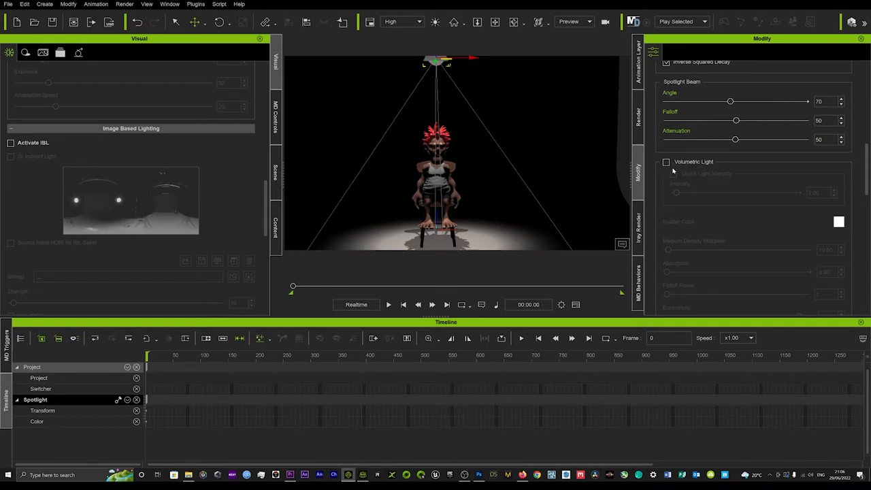
left_click(666, 162)
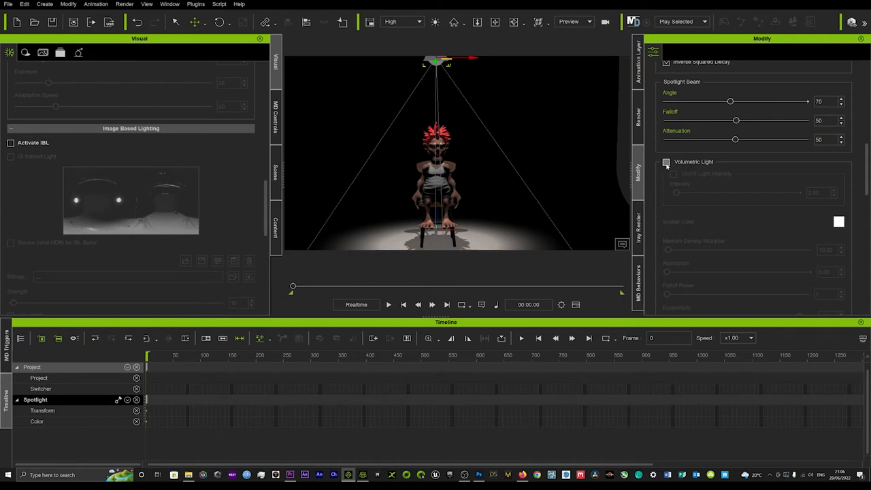
left_click(667, 162)
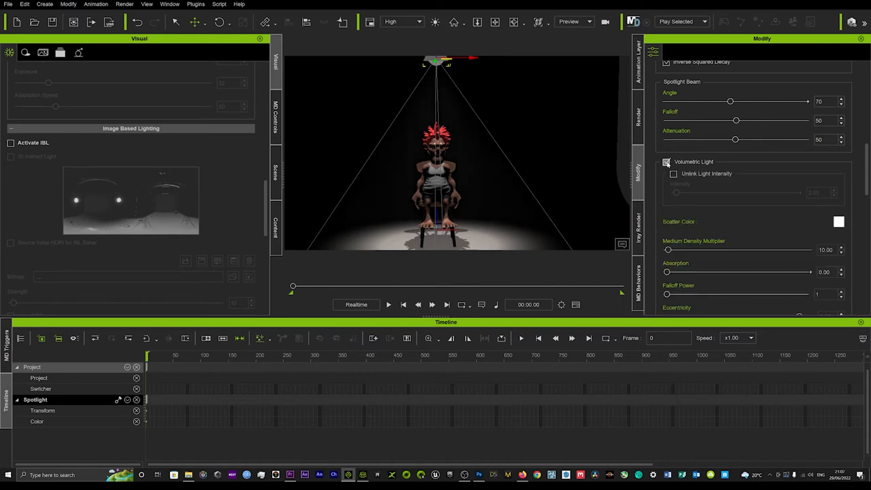
left_click(667, 160)
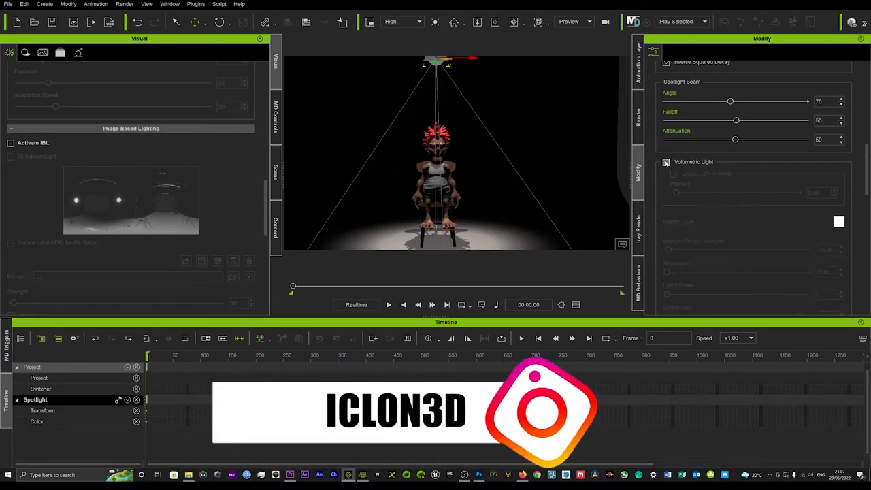
left_click(667, 162)
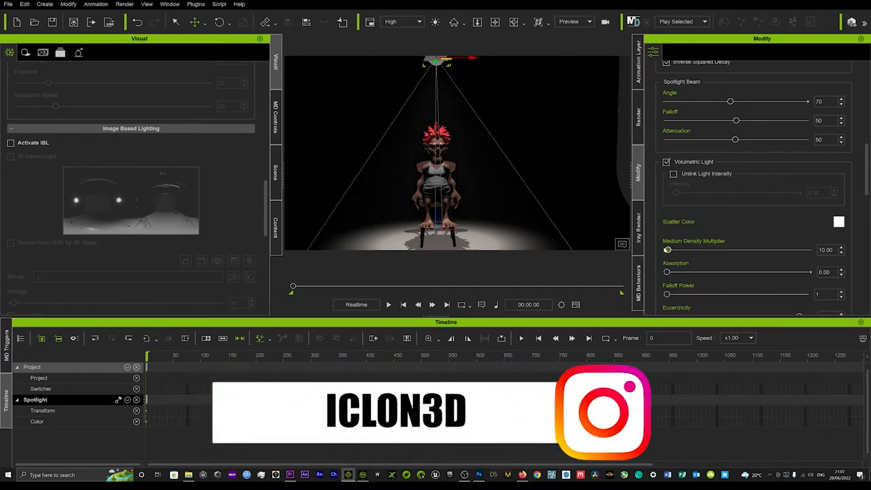
left_click_drag(667, 250, 688, 250)
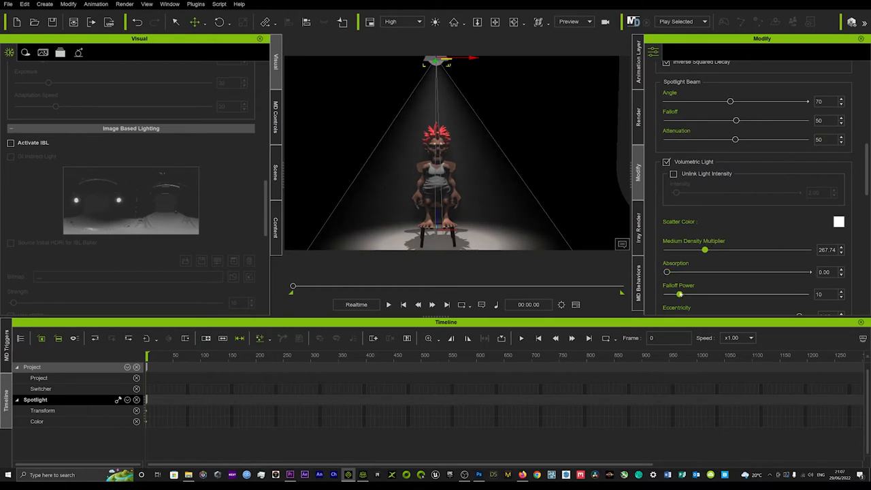
Push Medium Density Multiplier to about 725 with Falloff Power 11, then show the Scene list
scroll("down", 3)
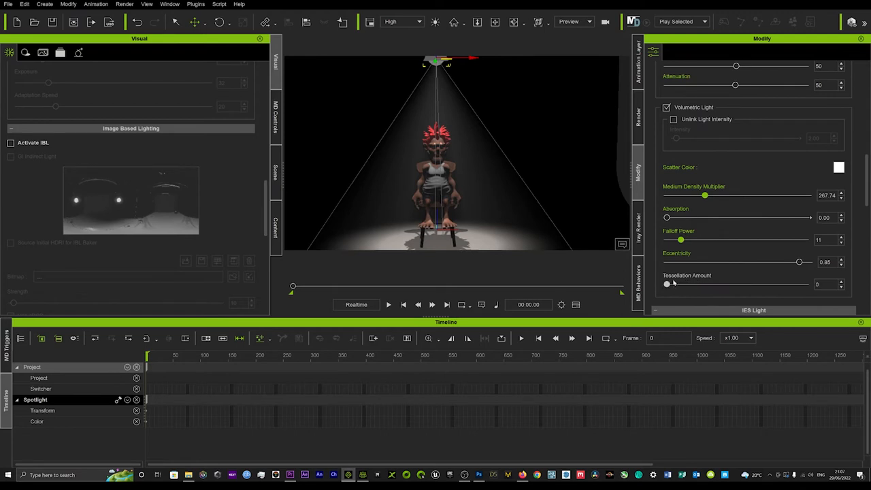
scroll("down", 3)
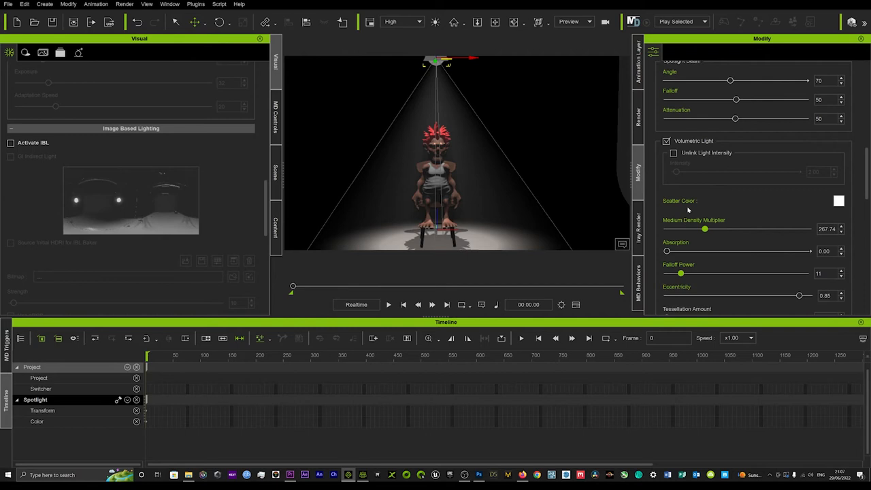
left_click_drag(705, 228, 722, 228)
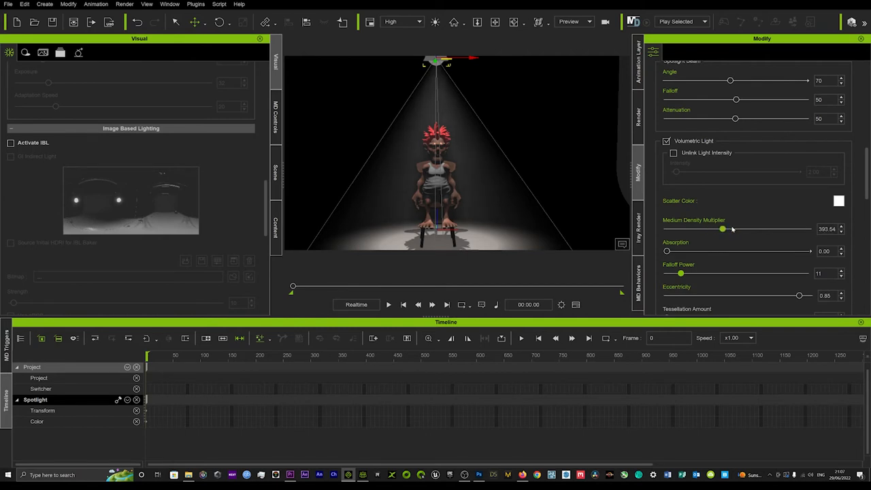
left_click_drag(721, 229, 770, 228)
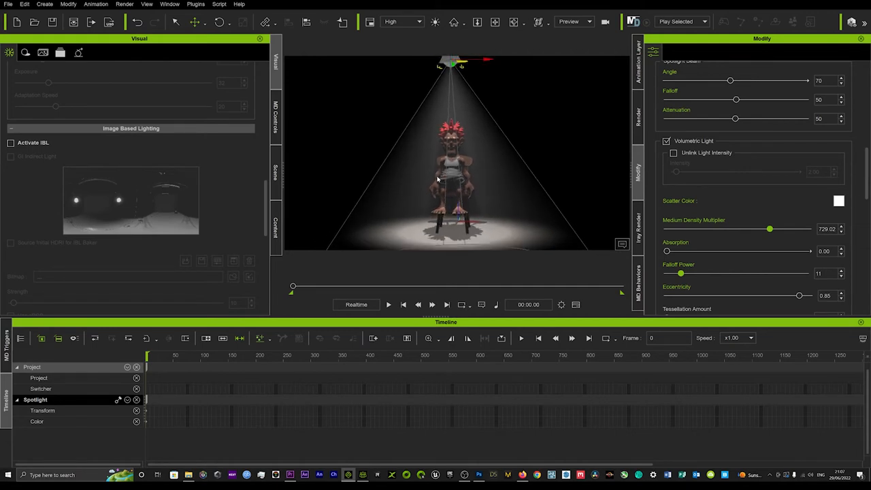
left_click(275, 170)
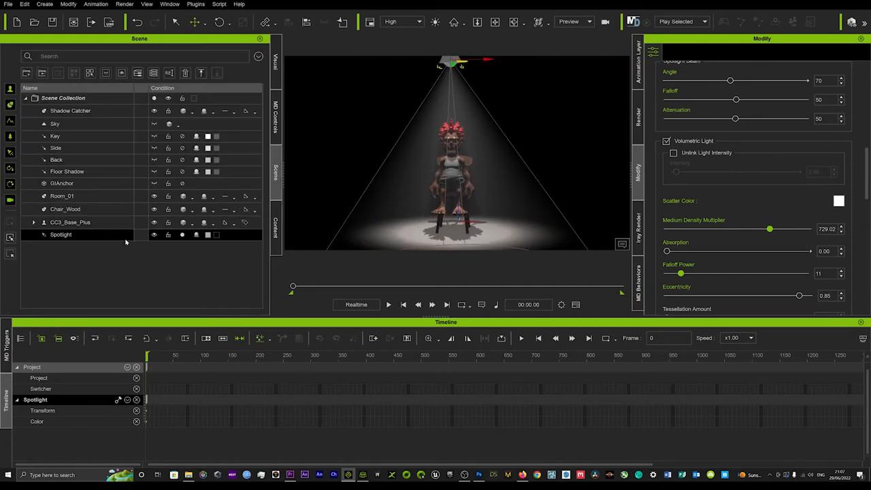
Bring up the Create menu to choose another light type
double_click(60, 234)
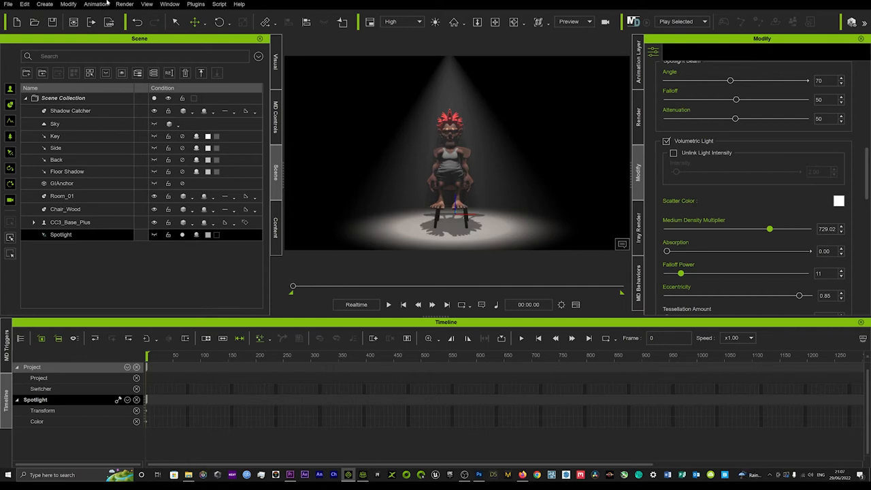
left_click(43, 4)
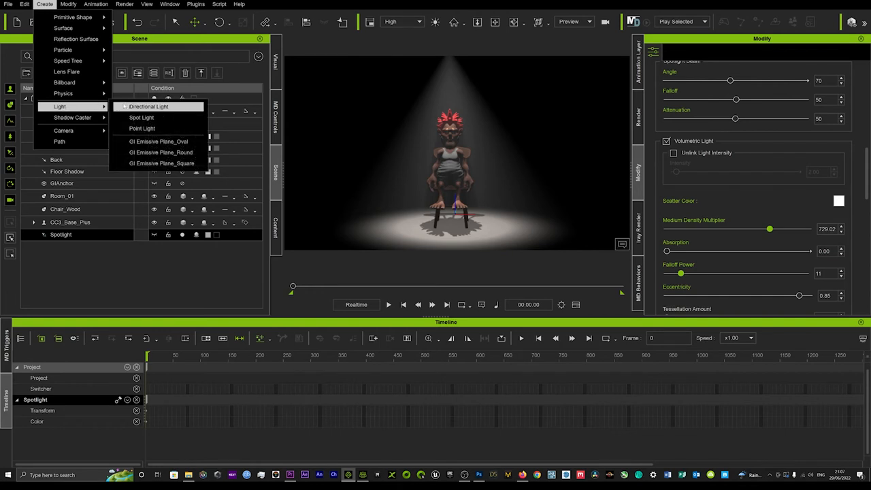
Add a Point Light and lower its Multiplier to about 0.07 for a faint fill
left_click(142, 128)
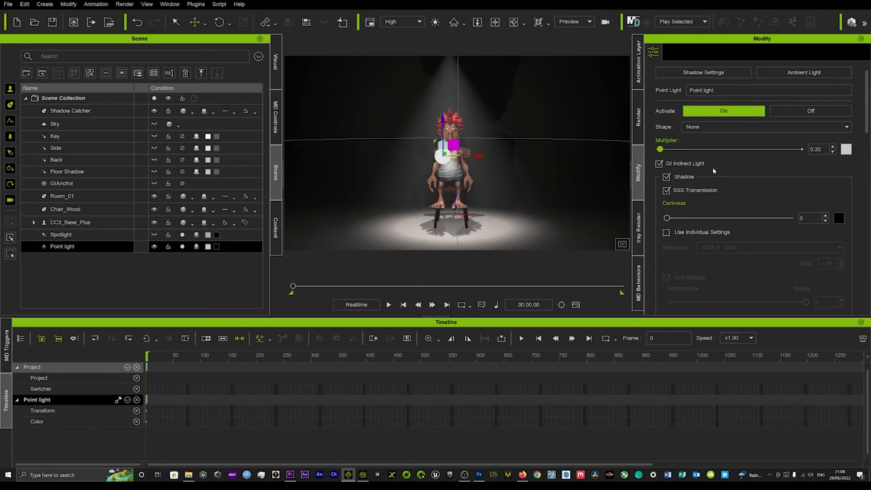
left_click_drag(660, 148, 658, 148)
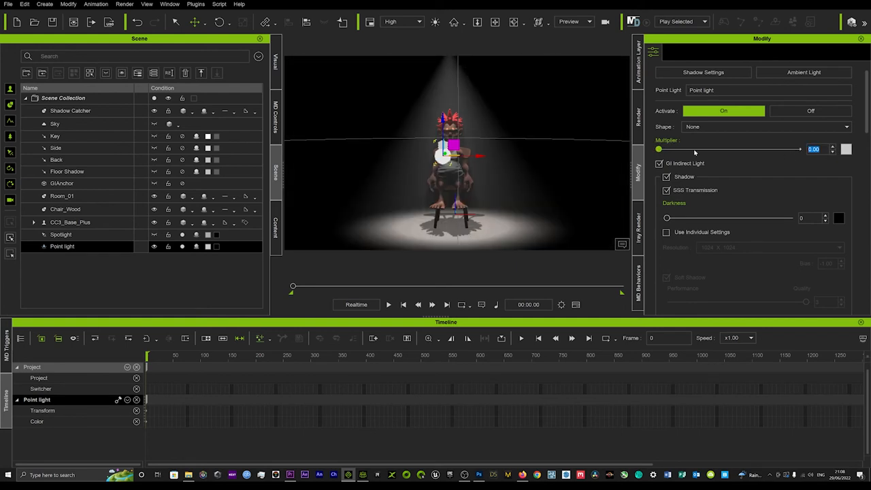
left_click_drag(659, 148, 661, 149)
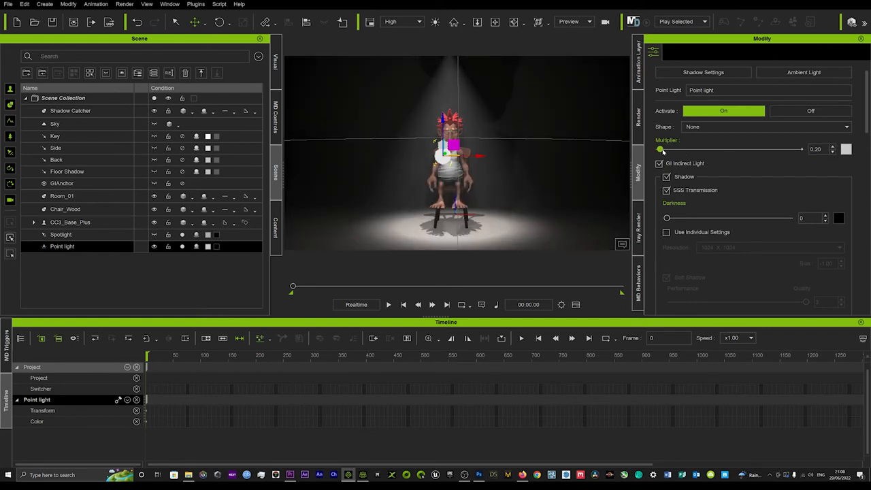
left_click_drag(660, 148, 659, 148)
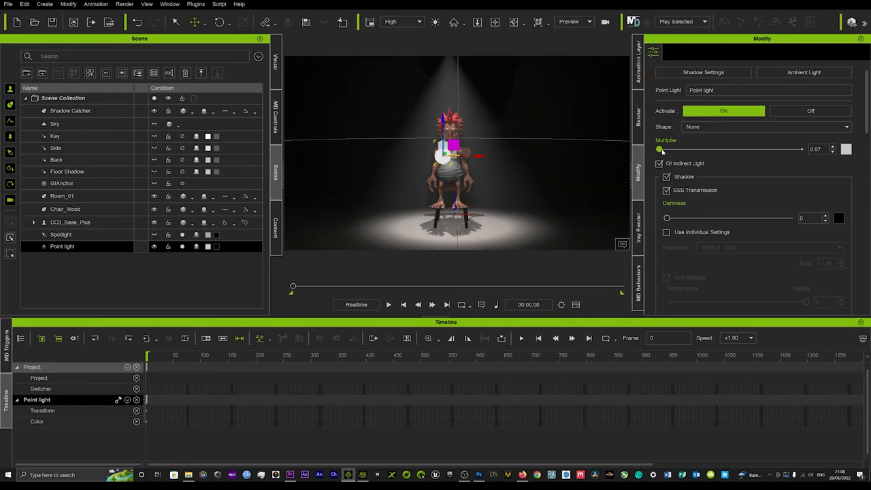
mouse_move(542, 155)
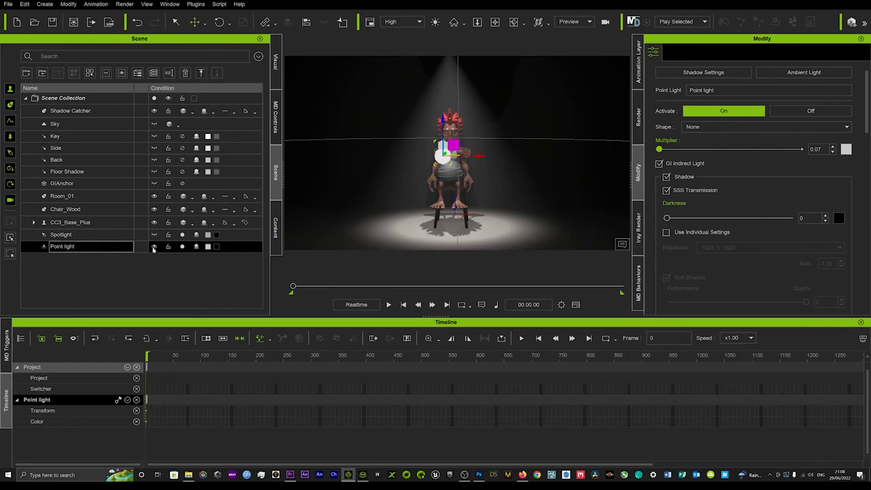
left_click(62, 196)
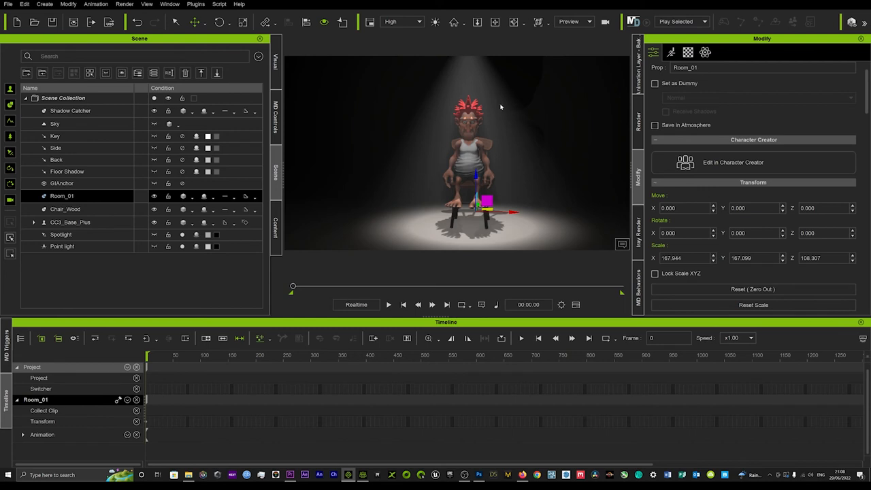
Set the Spotlight colour to white (255,255,255), then select the seated character
left_click(60, 234)
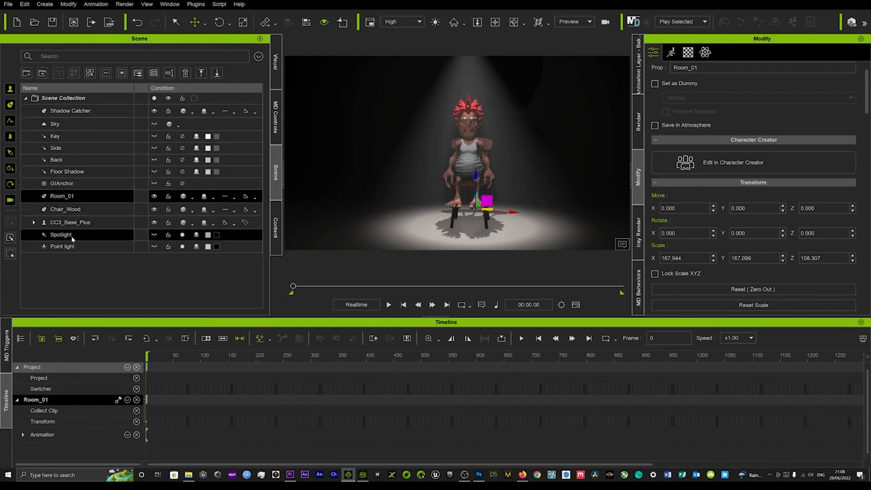
left_click(60, 234)
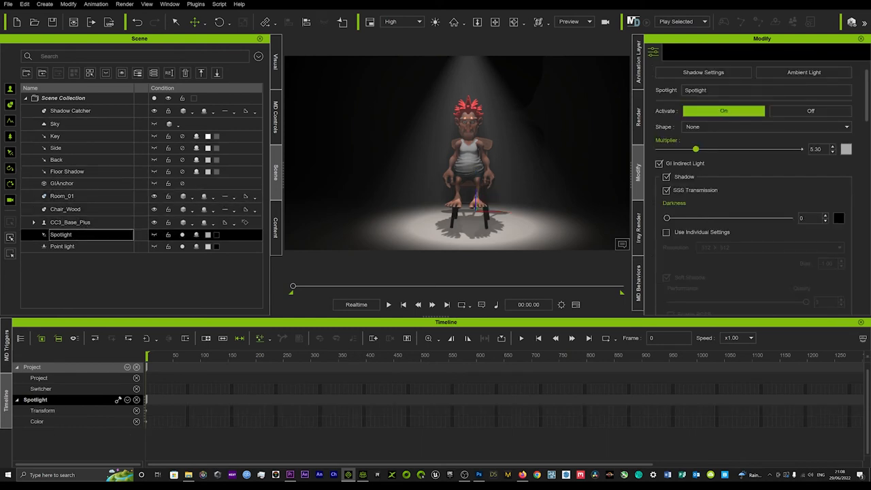
left_click(847, 148)
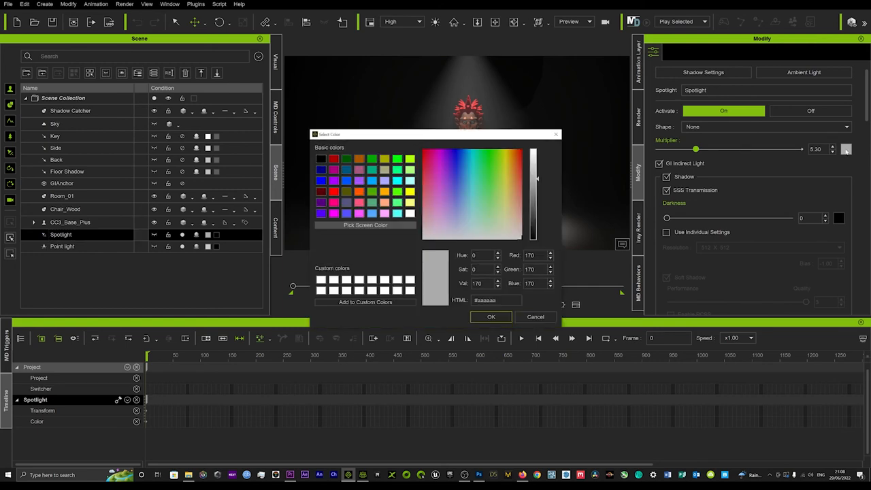
left_click_drag(435, 135, 215, 87)
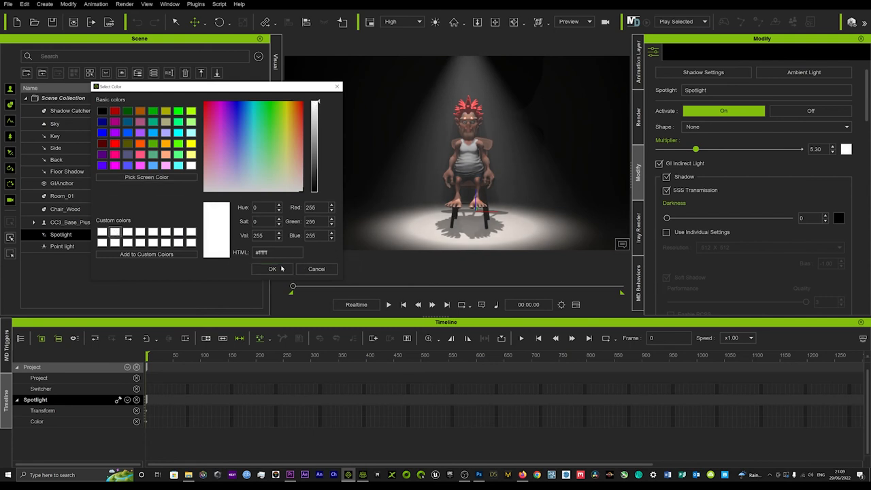
left_click(272, 270)
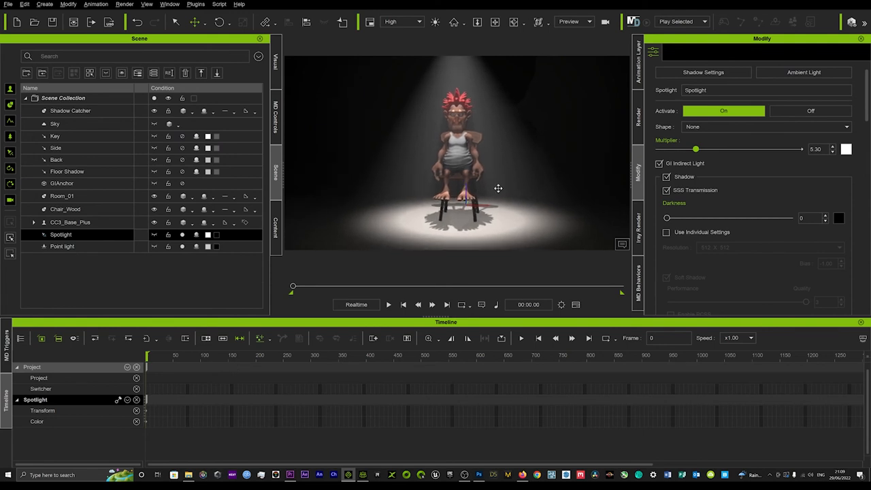
mouse_move(520, 196)
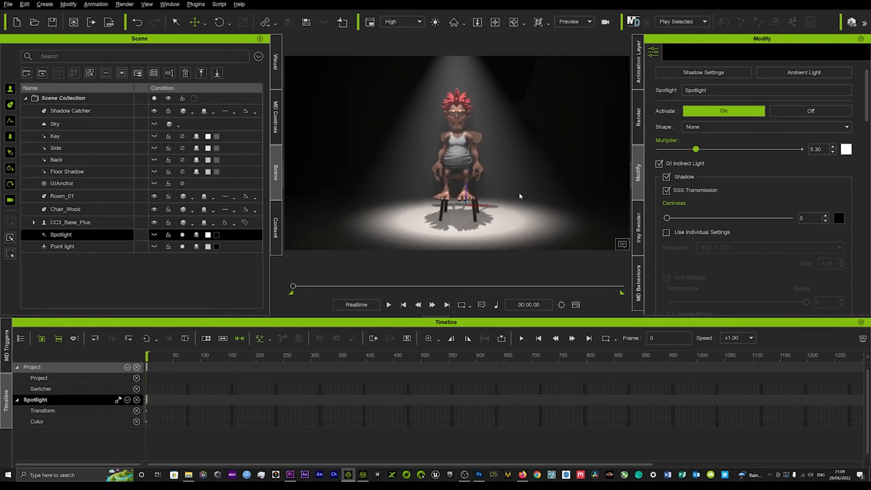
left_click(70, 222)
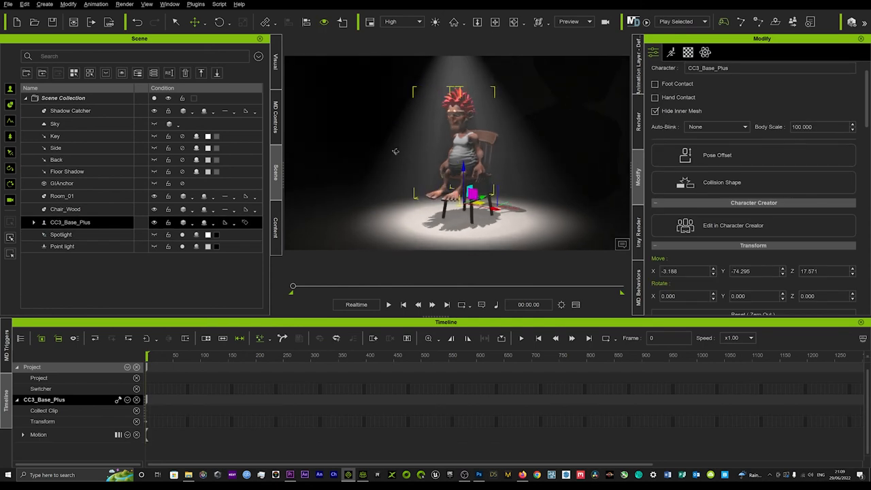